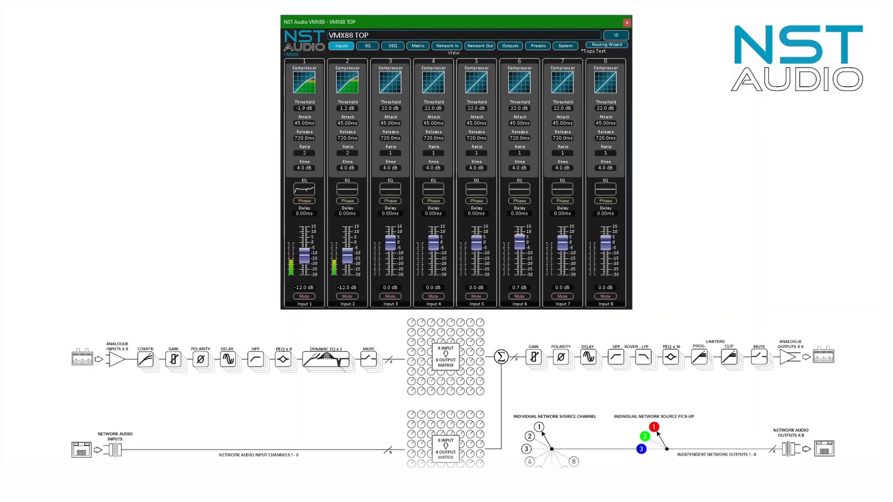
Switch the VMX88 window to the EQ tab to show Input 1's parametric EQ graph.
left_click(367, 45)
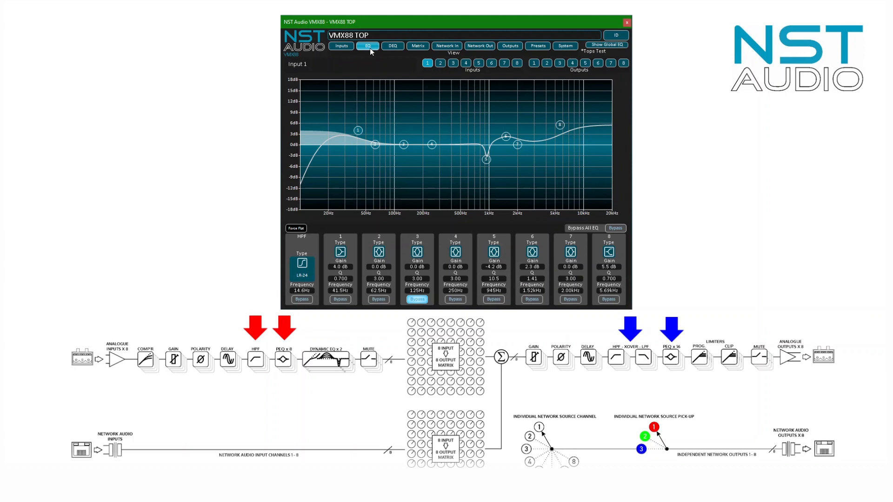
Change band 3's filter type to high-pass and drag the band 1 node on the EQ graph.
left_click(301, 264)
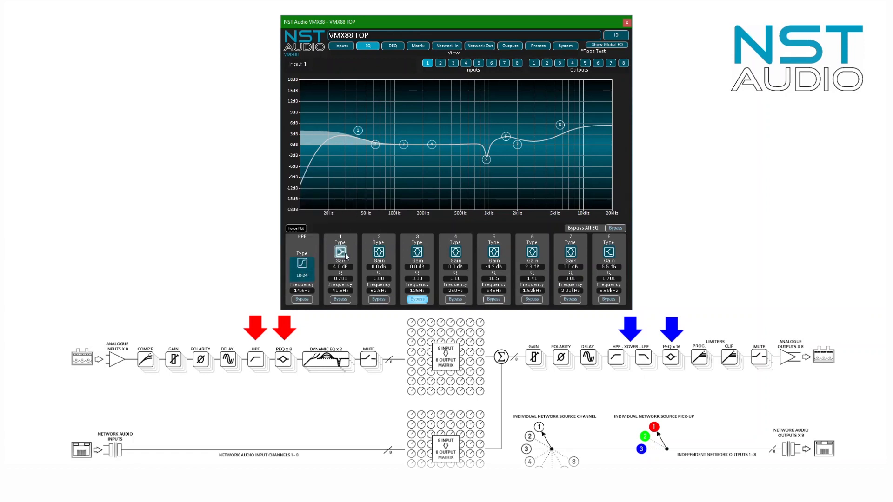
left_click(417, 251)
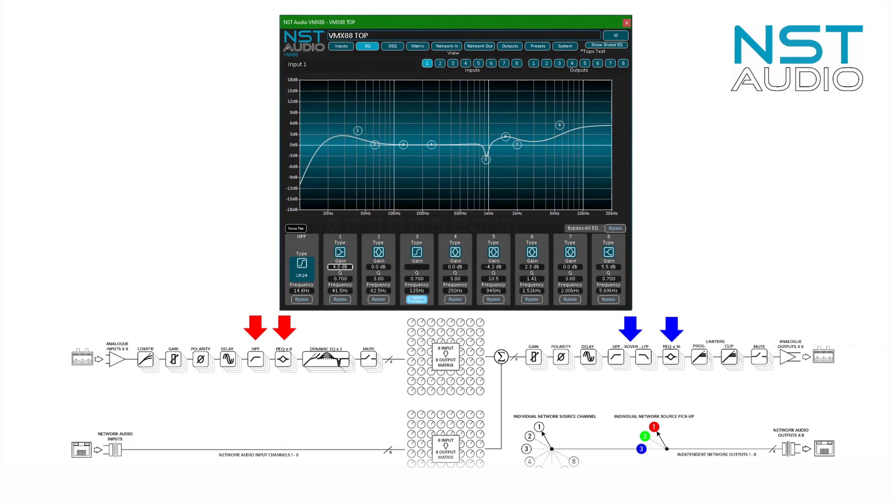
mouse_move(334, 274)
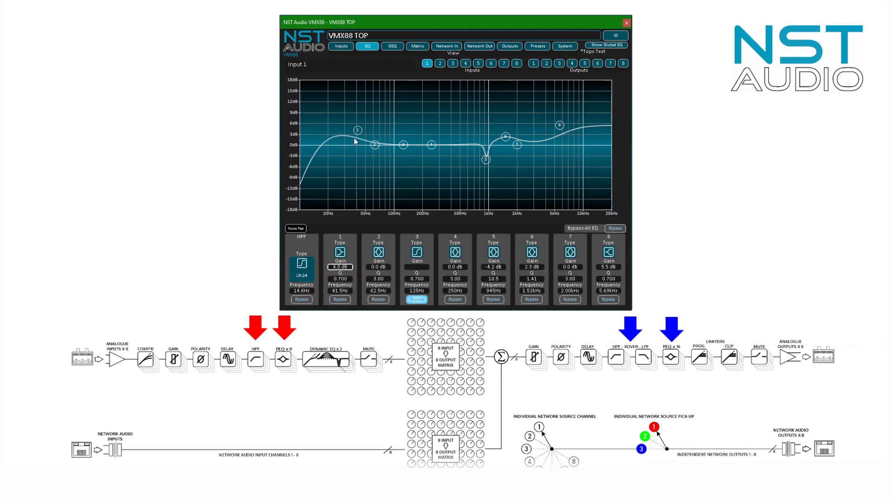
left_click_drag(357, 130, 367, 124)
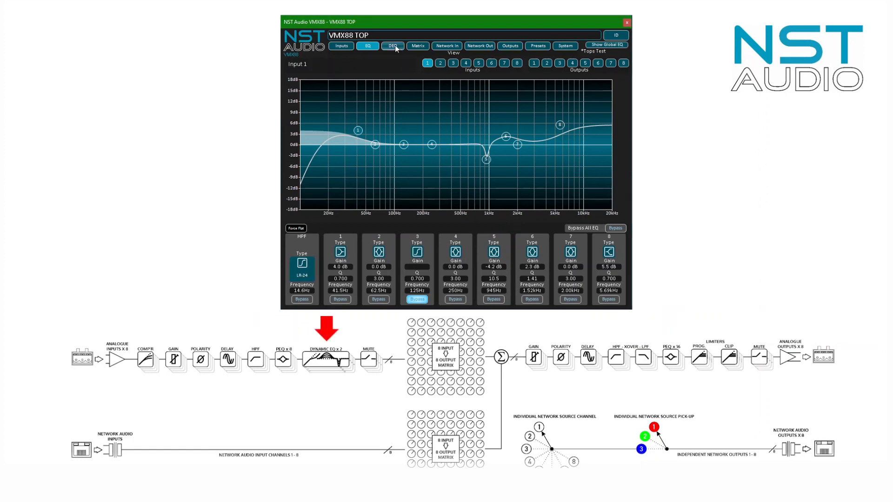
View Input 1's two dynamic EQ bands on the DEQ tab, then the Matrix tab.
left_click(392, 45)
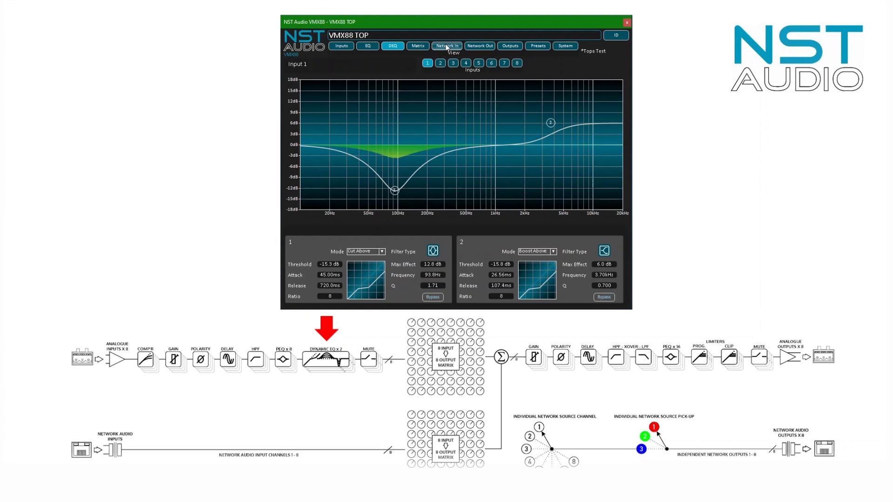
left_click(417, 46)
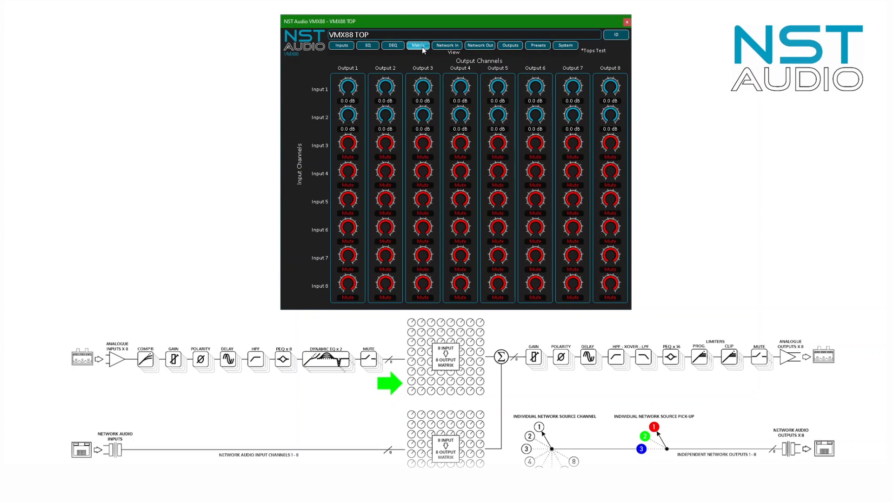
View the Network In routing matrix, then the Network Out sources for eight Dante channels.
left_click(447, 45)
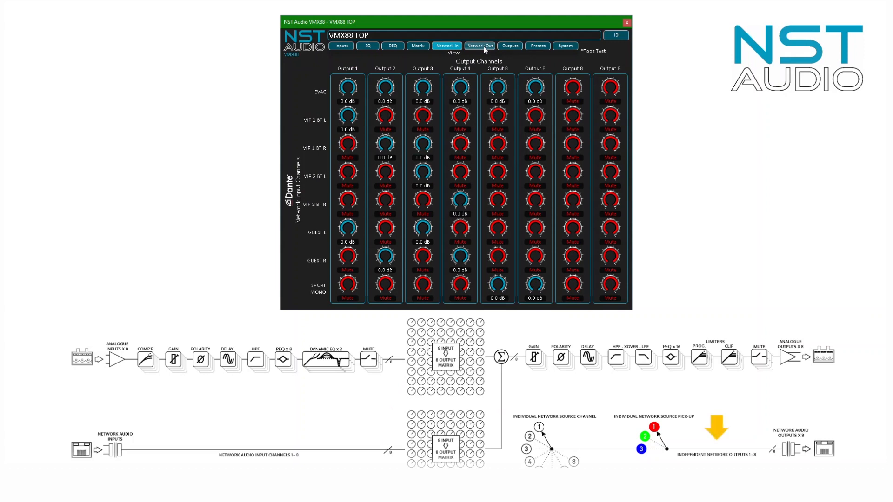
left_click(479, 45)
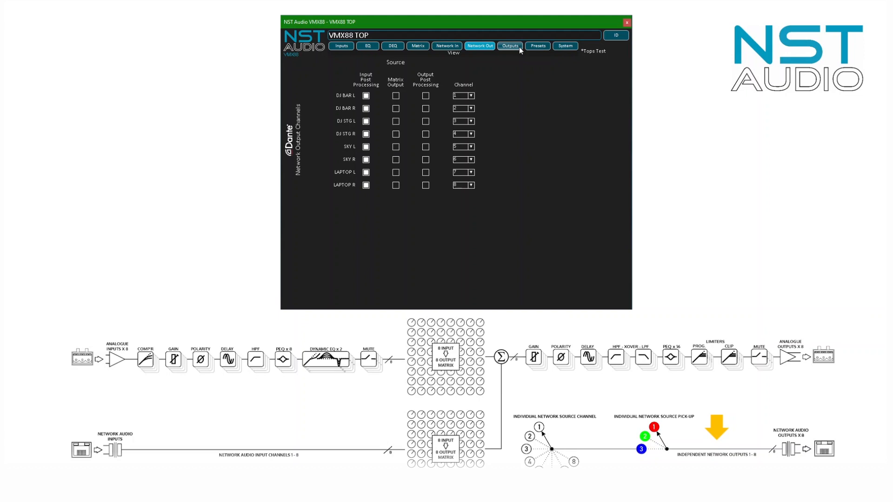
View output settings, select preset 7 DJ Stage 2, then show the System page.
left_click(537, 45)
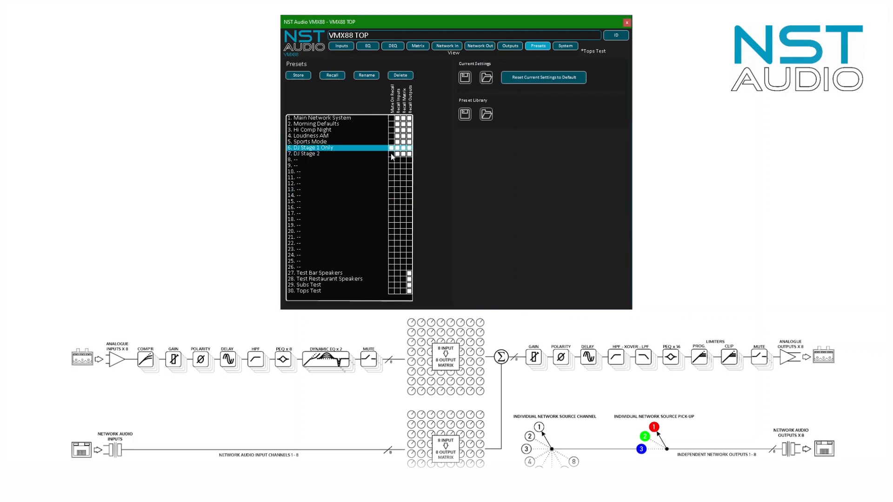
left_click(305, 153)
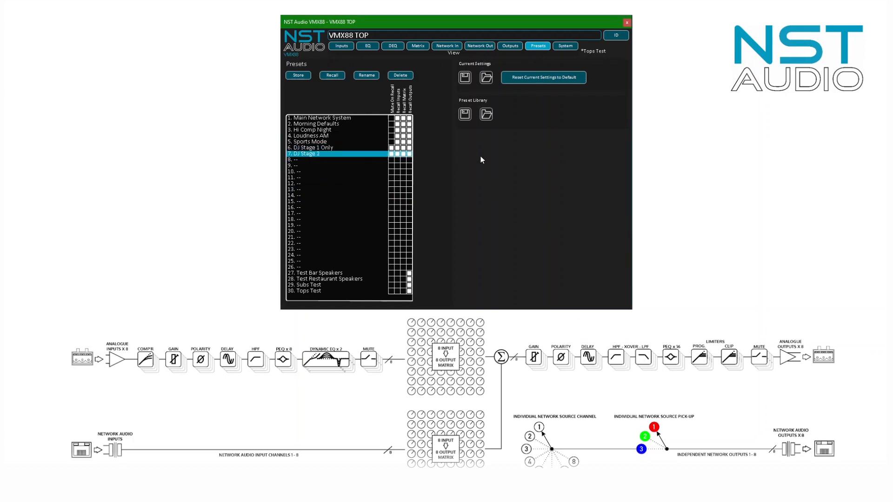
mouse_move(547, 117)
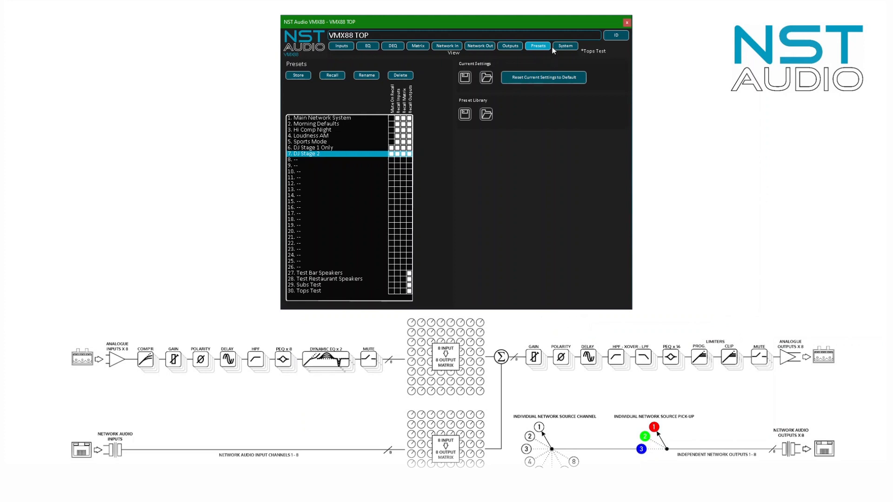
left_click(564, 45)
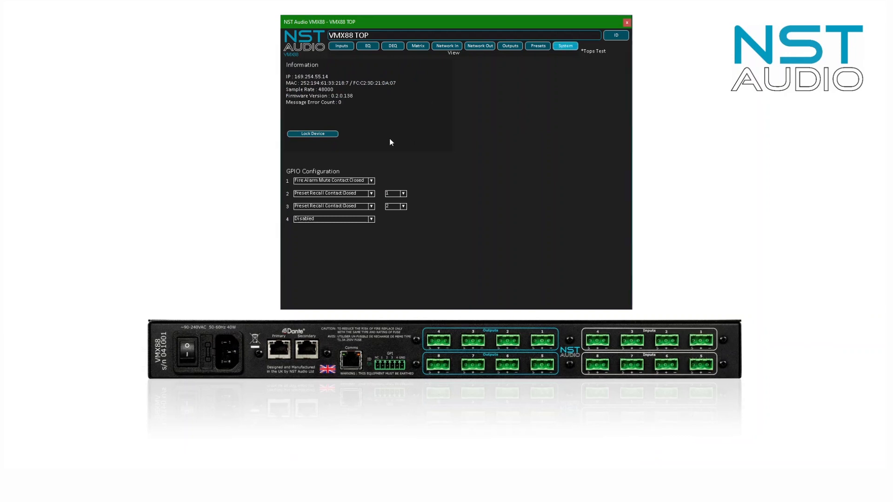
mouse_move(385, 165)
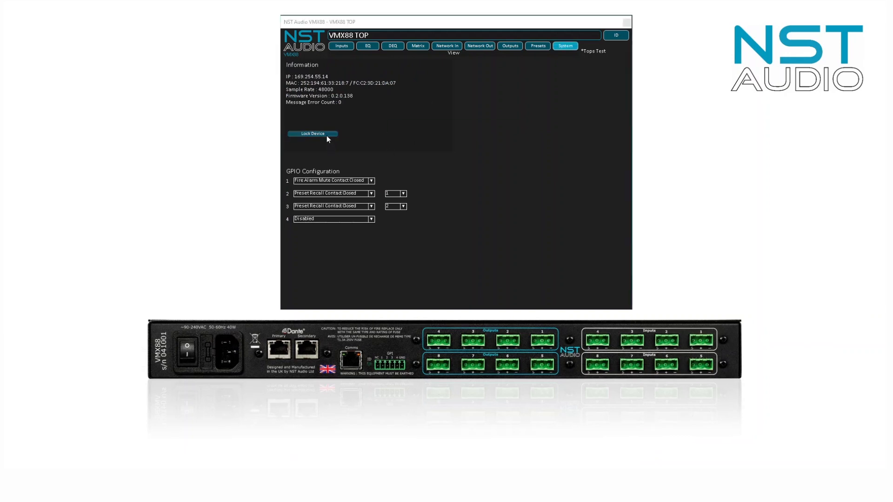
left_click(312, 133)
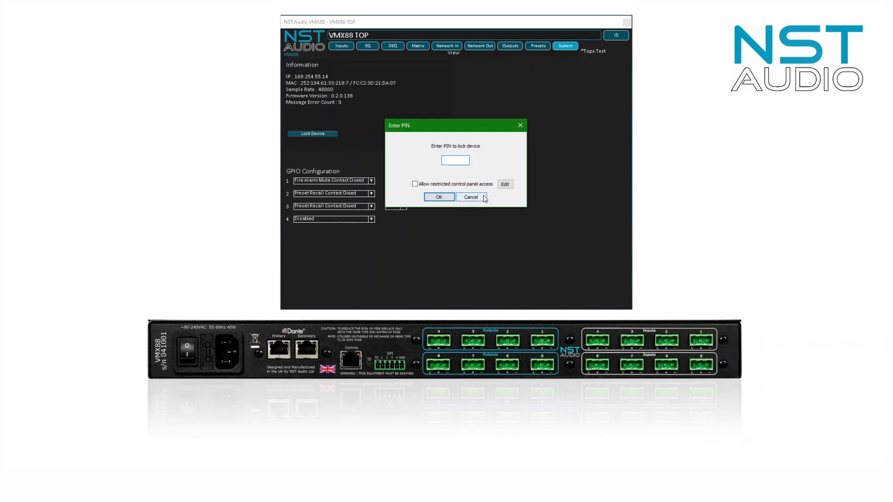
left_click(504, 184)
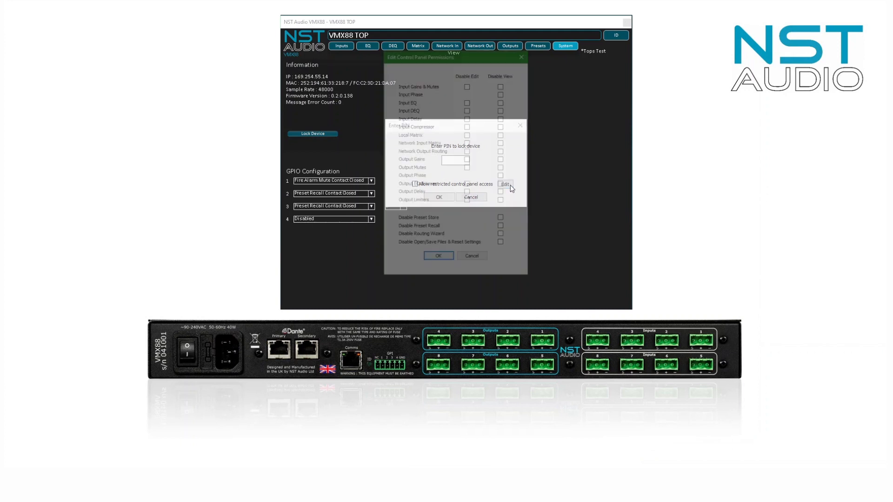
left_click(470, 197)
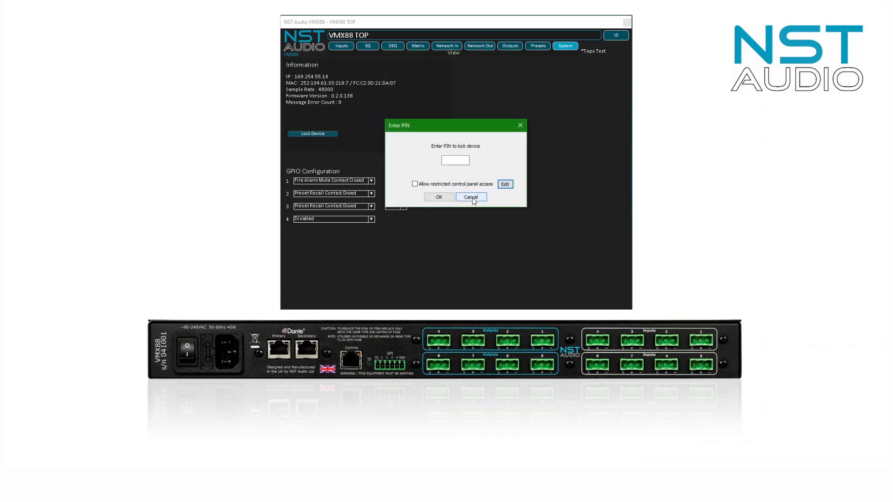
left_click(470, 196)
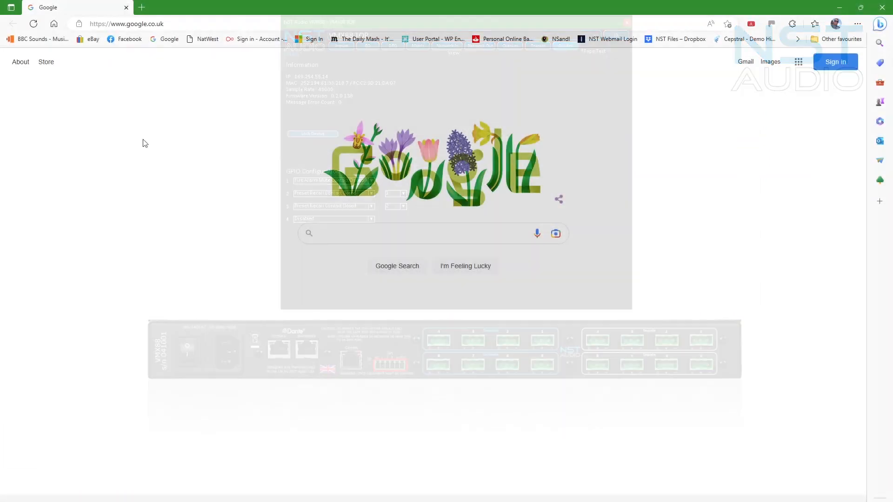
Search Google for 'nst audio' and open the D-Net Software Downloads result.
left_click(625, 22)
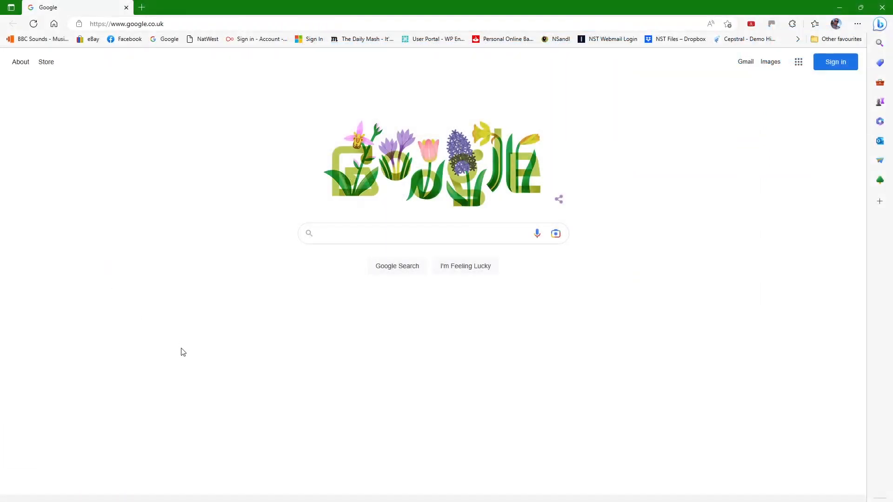
type("nst audio")
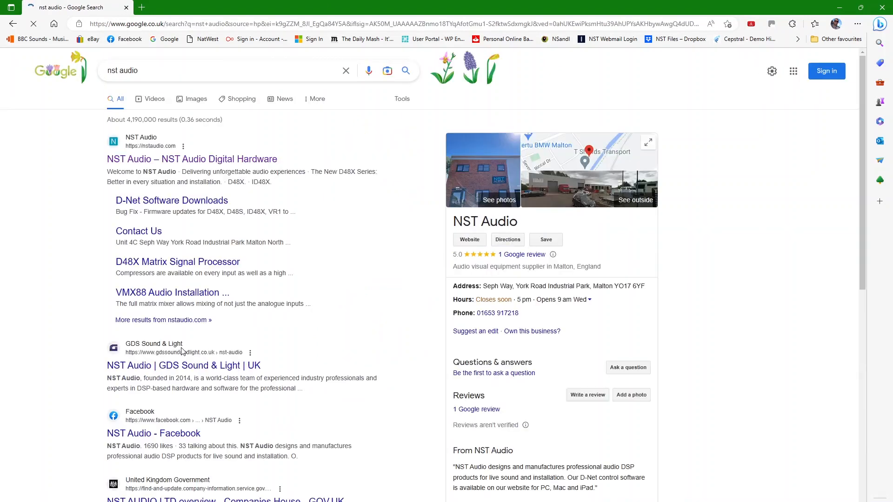
left_click(171, 200)
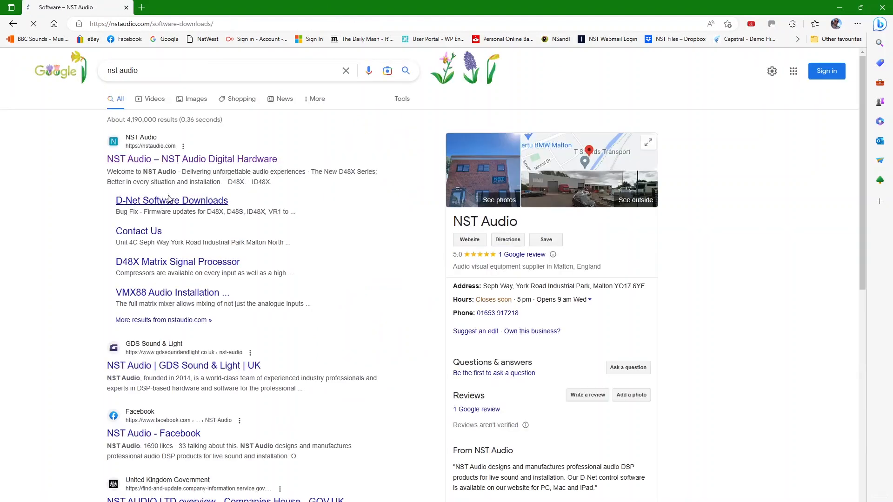
left_click(171, 200)
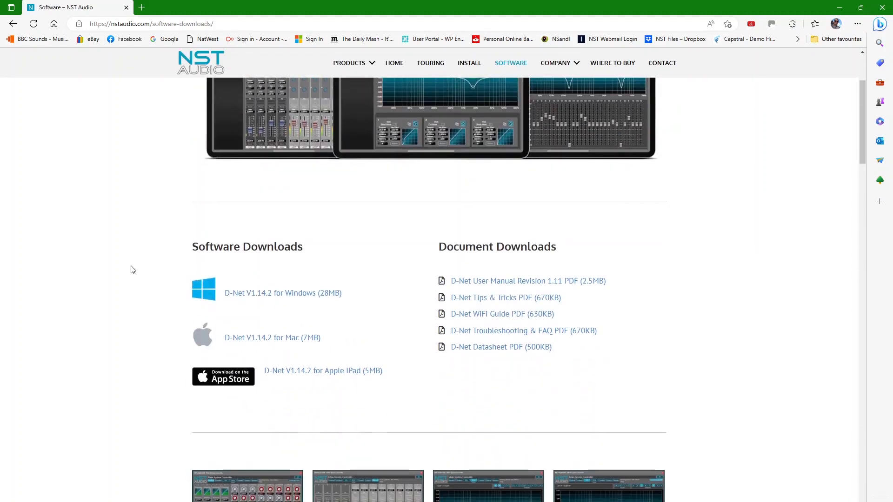